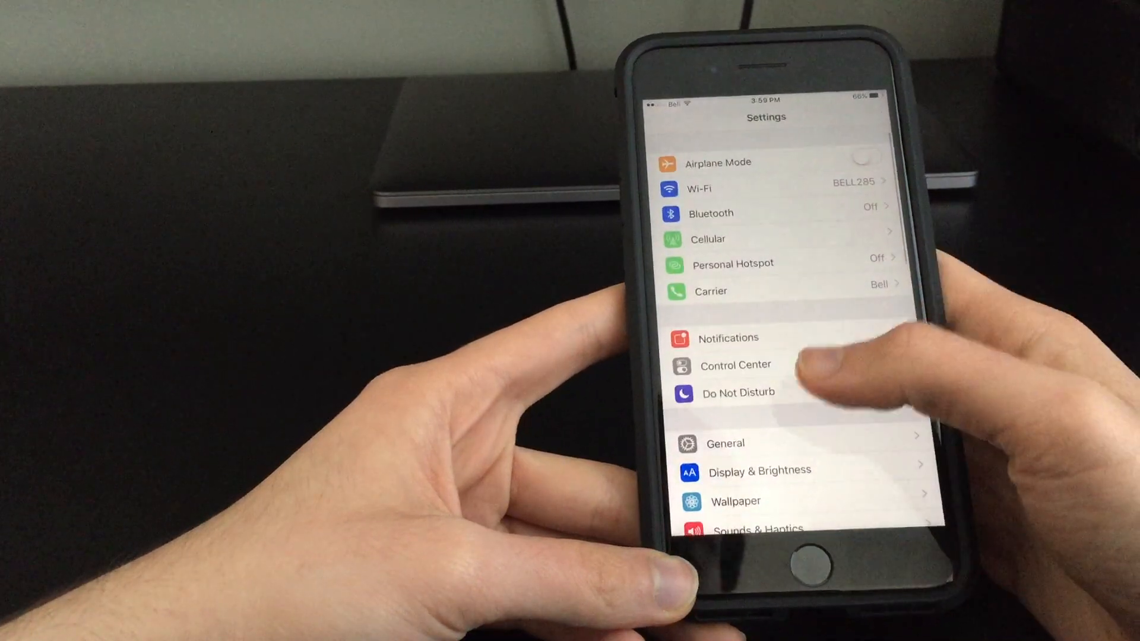
# Open General in Settings to reach the list containing Software Update
pyautogui.click(724, 443)
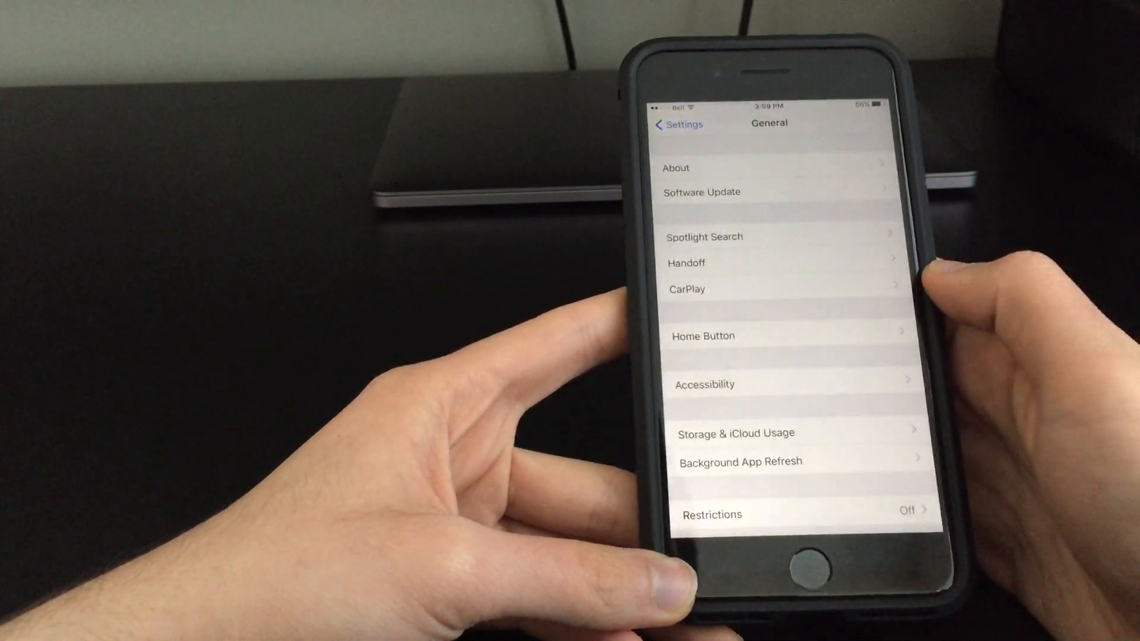